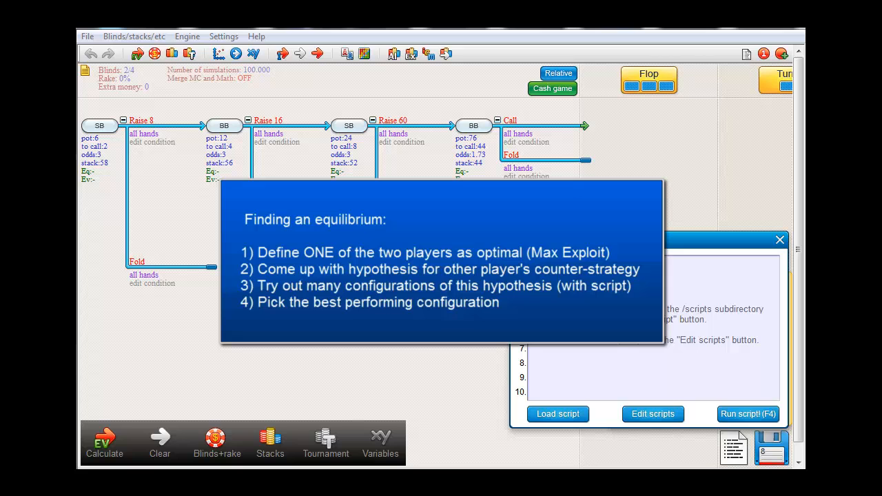
# Assign script checkpoints 1 and 2 to the SB Raise 8 and Raise 60 actions and checkpoint 3 to another node
pyautogui.click(163, 131)
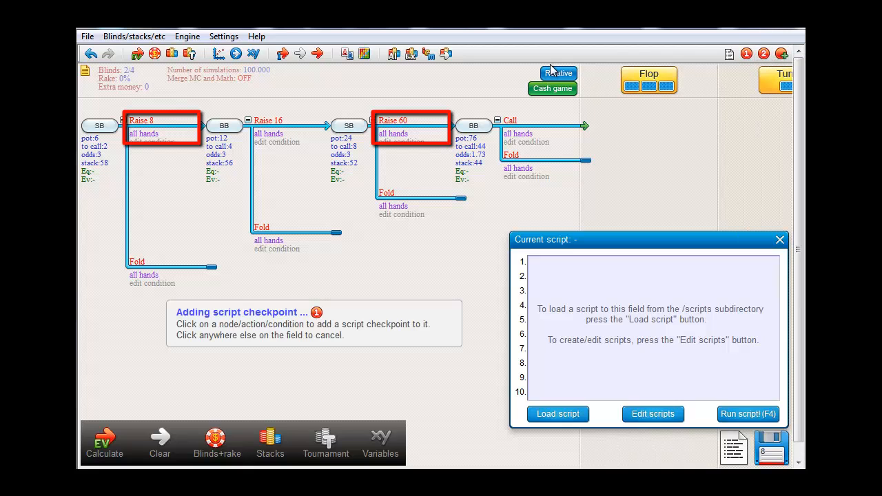
pyautogui.click(144, 133)
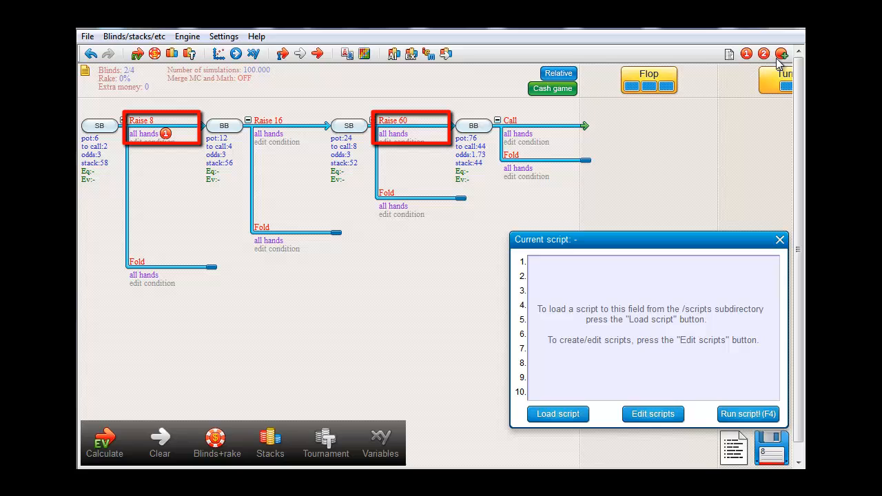
pyautogui.click(414, 134)
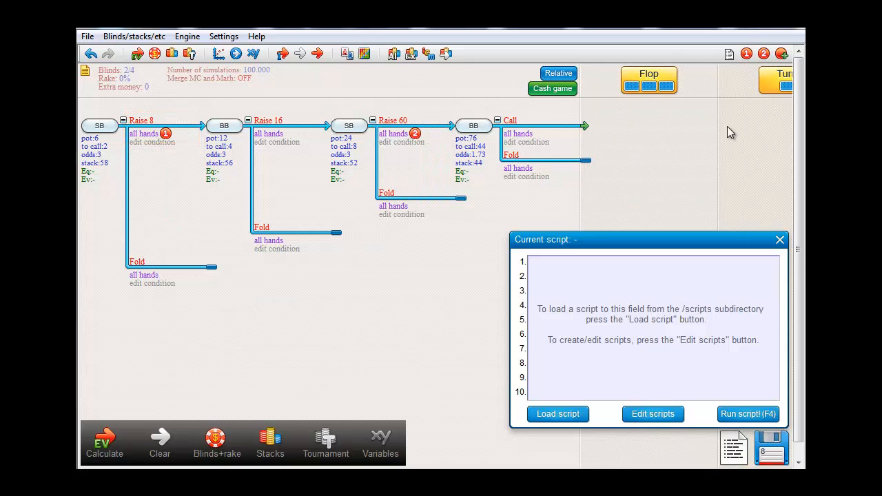
pyautogui.click(100, 125)
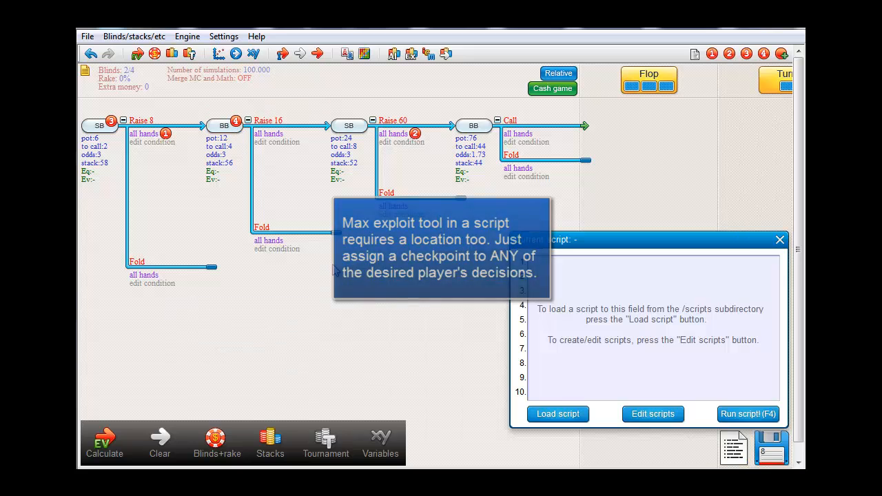
# Enter the script editor to build a loop stepping variable 1 from 5 to 100 by 5
pyautogui.click(653, 413)
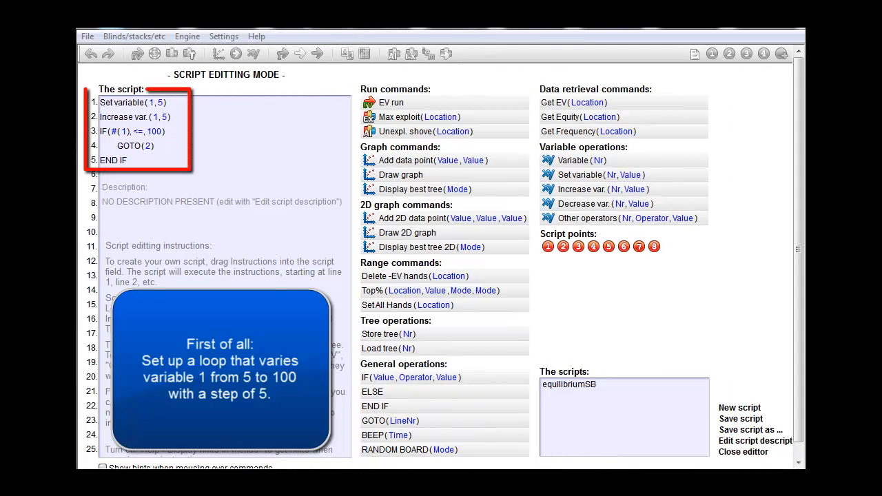
# Insert the inner loop: Set variable(2,5), Increase var(2,5), IF #(2)<=#(1), GOTO(3), END IF
pyautogui.click(132, 102)
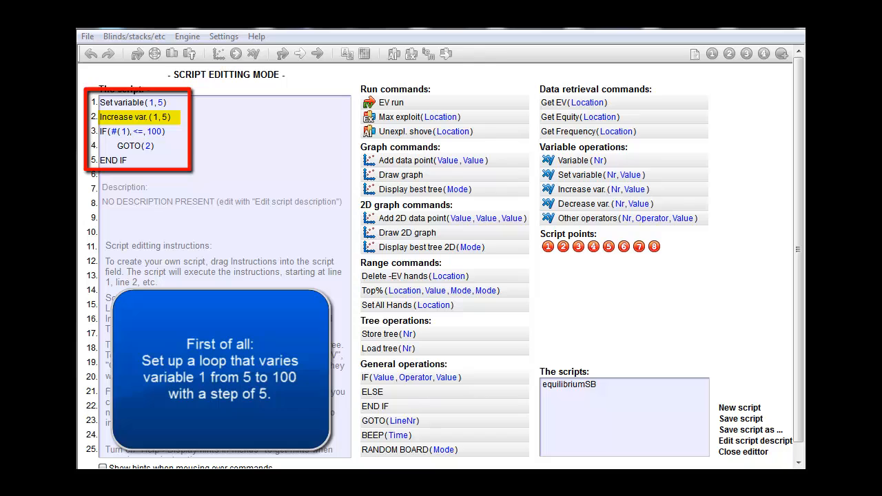
pyautogui.click(135, 131)
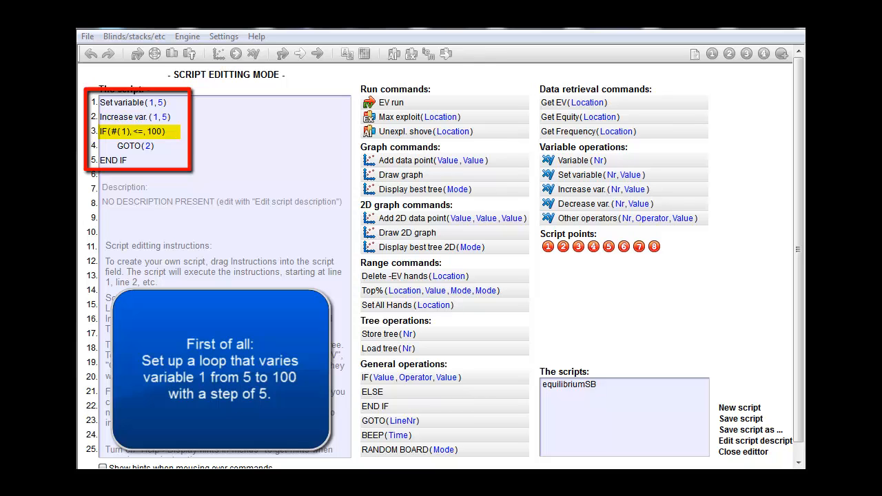
pyautogui.click(135, 147)
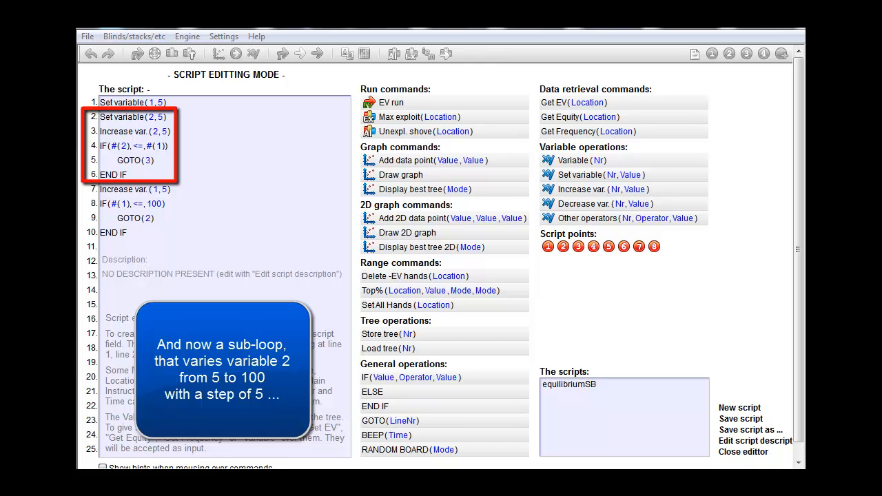
# Fill the inner loop with Set All Hands, EV run, Top% #(2) and #(1), and Max exploit for BB
pyautogui.click(133, 117)
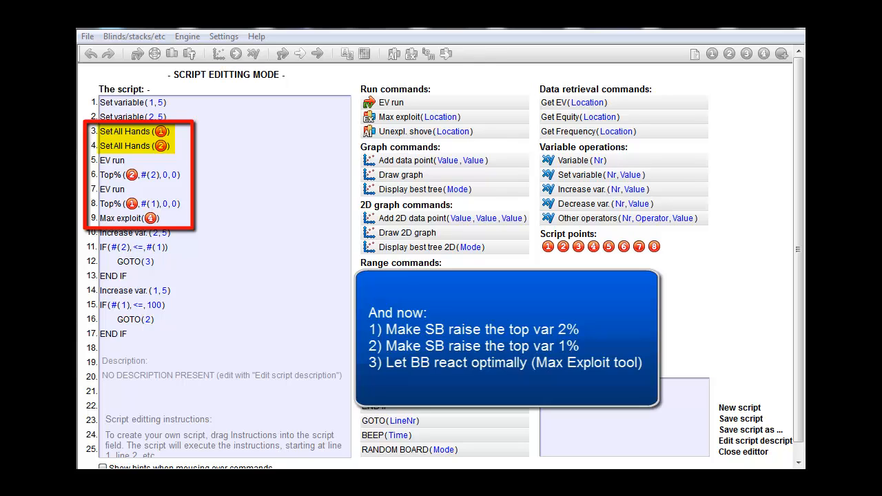
# Add an IF EV(checkpoint 1) > Value condition after Max exploit with a Store tree step inside
pyautogui.click(113, 160)
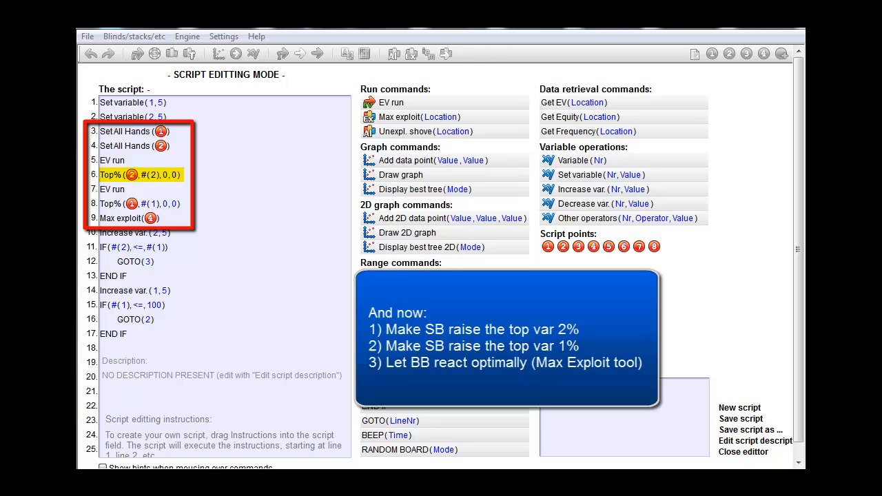
pyautogui.click(112, 189)
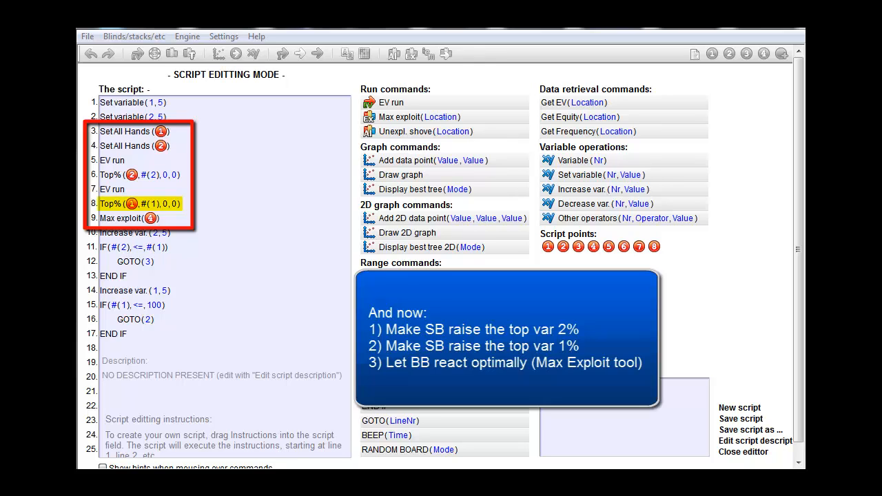
pyautogui.click(130, 218)
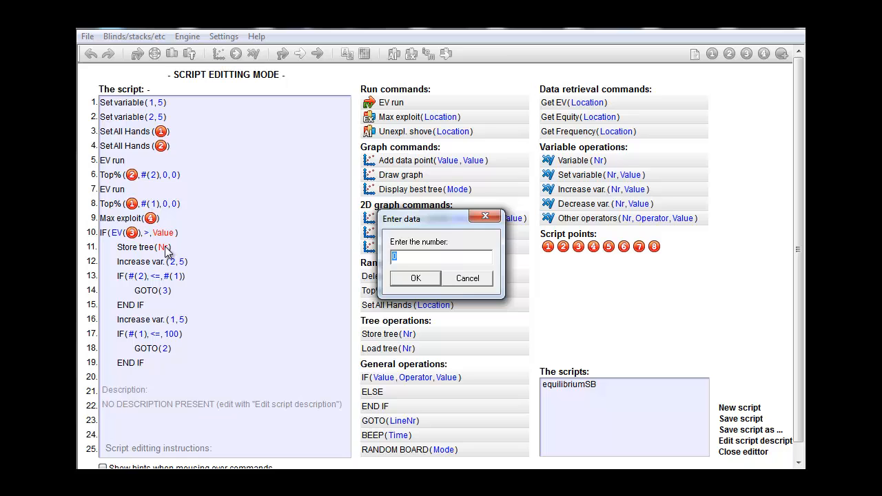
# Confirm tree number 8 for the Store tree step and close the condition with END IF
pyautogui.click(415, 278)
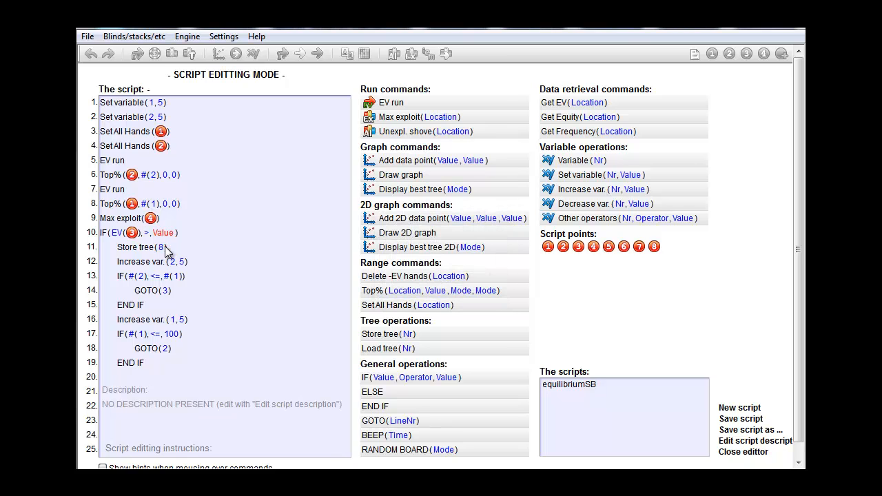
pyautogui.moveTo(372, 414)
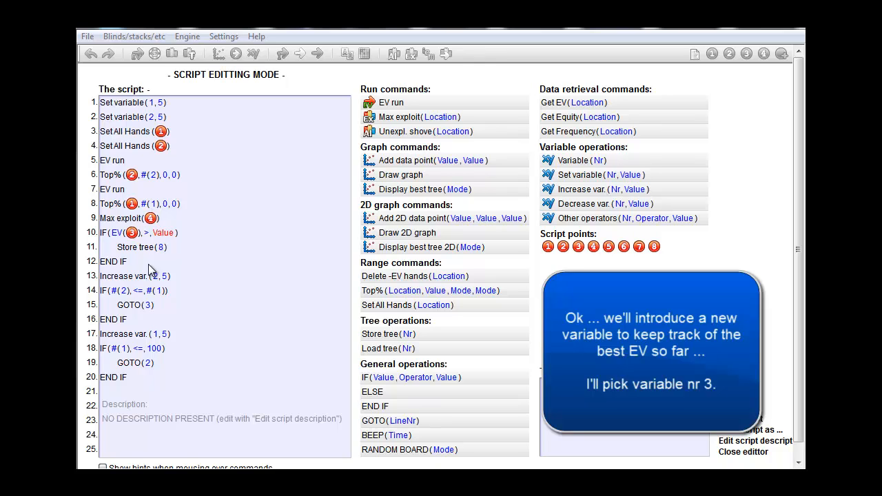
pyautogui.moveTo(586, 179)
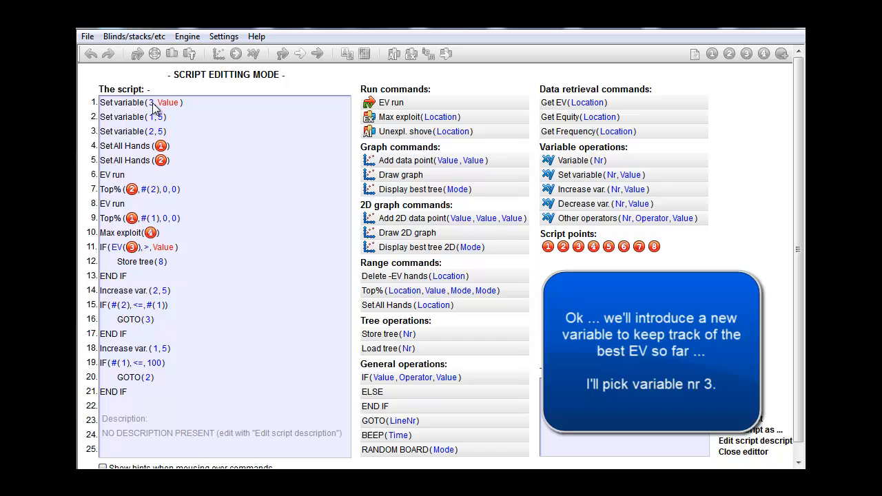
# Insert Set variable(3, 0) at the start as the best-EV tracker, renumbering the loop jumps
pyautogui.click(169, 103)
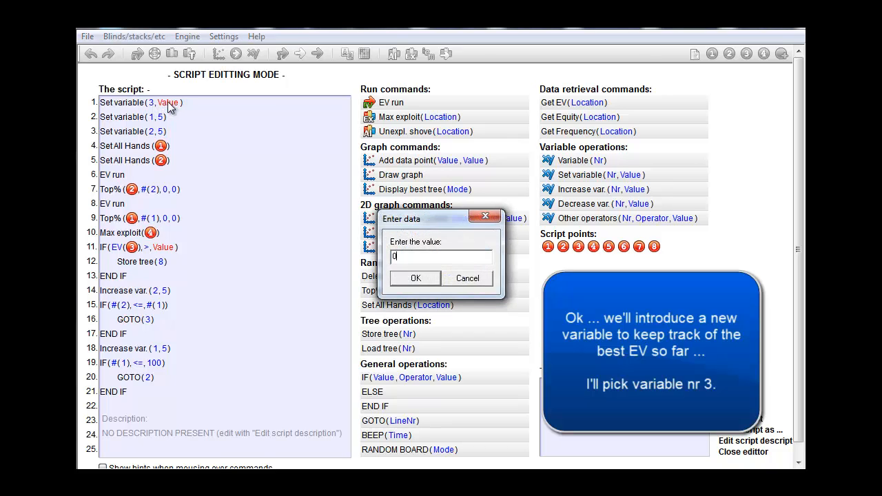
pyautogui.click(415, 279)
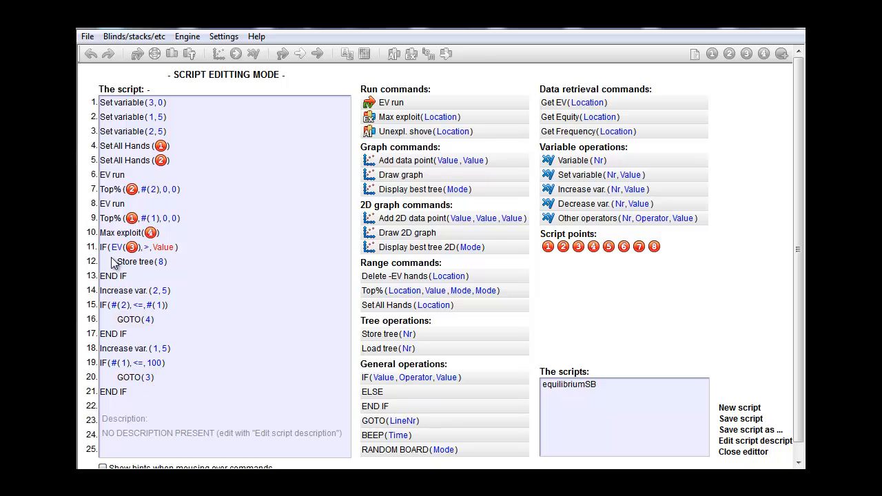
pyautogui.moveTo(129, 264)
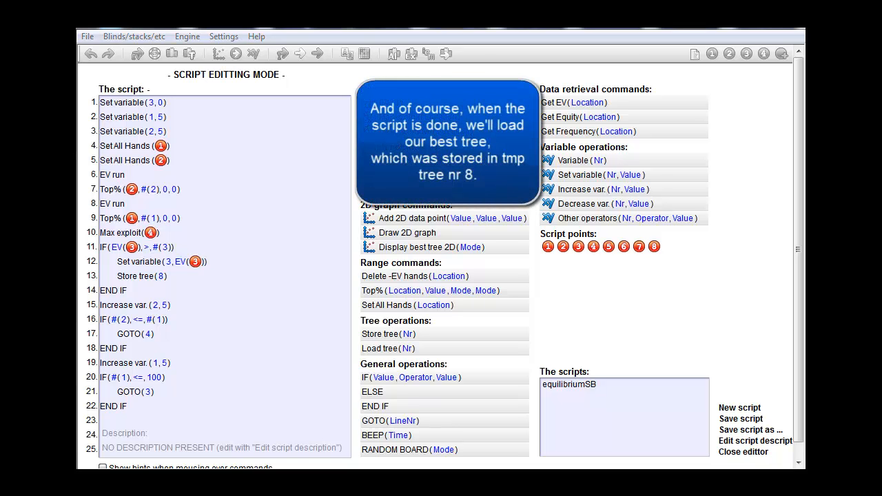
# Add Load tree(8) at the script's end and return to the game tree
pyautogui.click(388, 347)
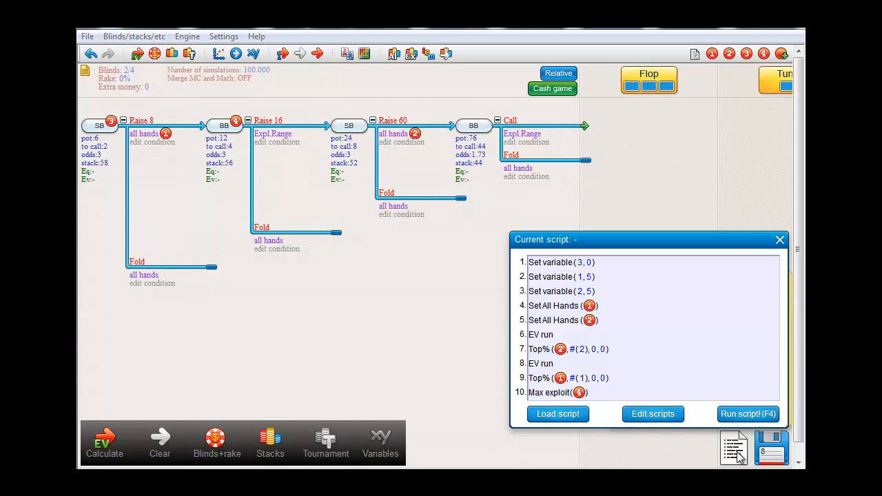
# Run the equilibrium script to completion, leaving SB opening top 70% and raising 60 with top 35%
pyautogui.click(747, 413)
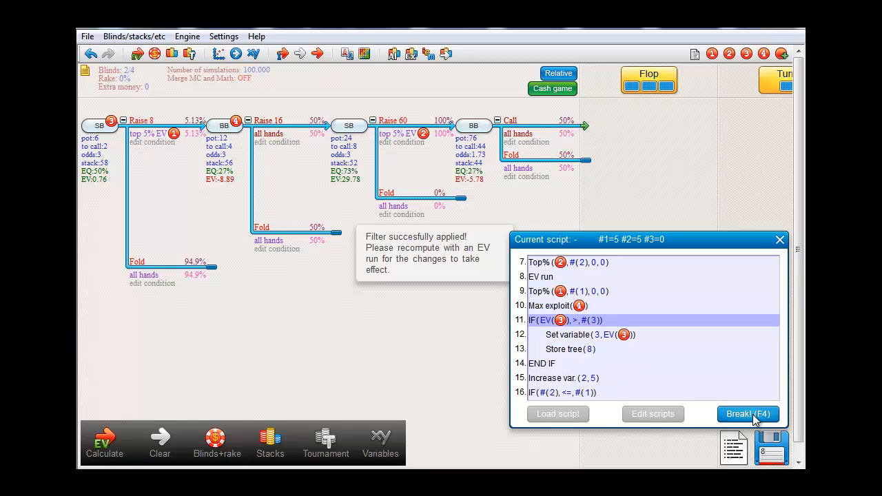
pyautogui.click(748, 414)
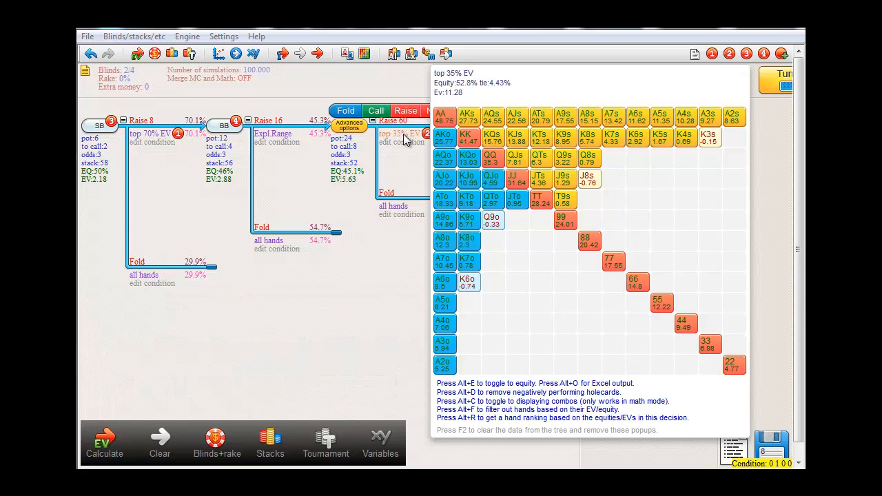
# Inspect BB's equilibrium response to the raise to 60: calling 96% and folding 4%
pyautogui.click(273, 134)
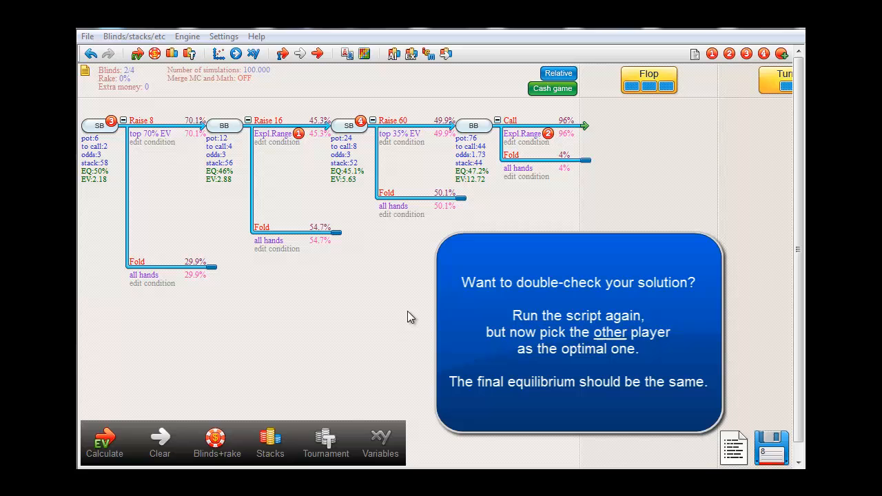
pyautogui.moveTo(733, 446)
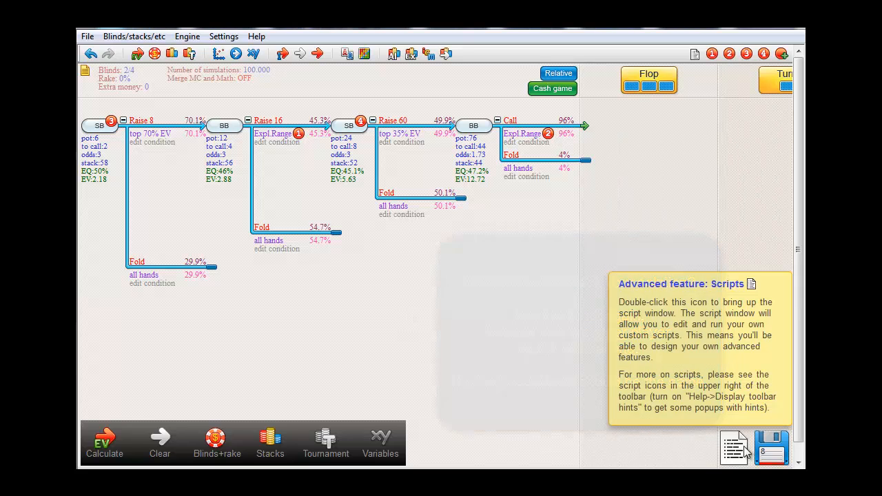
# Change line 11's EV comparison from > to < so lower EVs trigger storing the tree
pyautogui.doubleClick(734, 447)
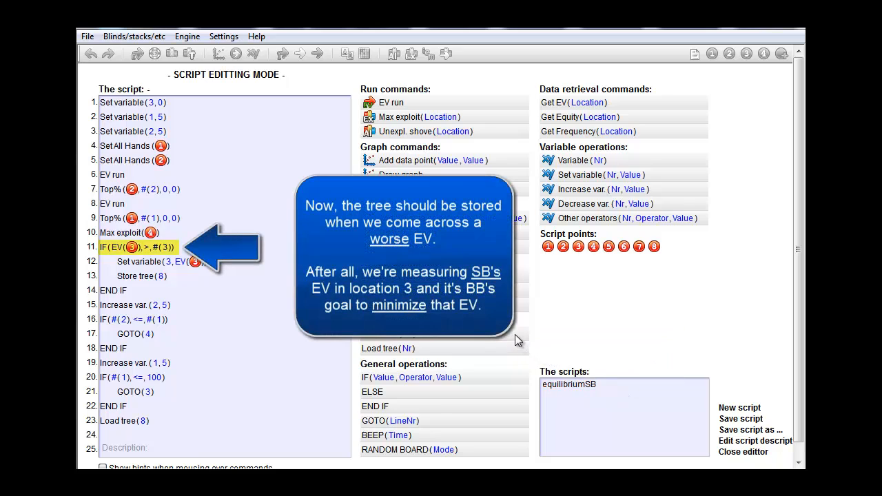
pyautogui.moveTo(155, 251)
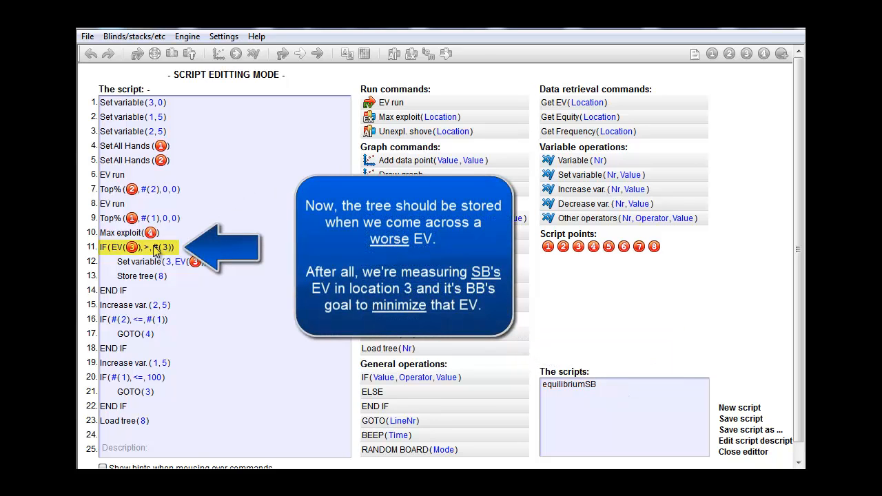
pyautogui.click(145, 247)
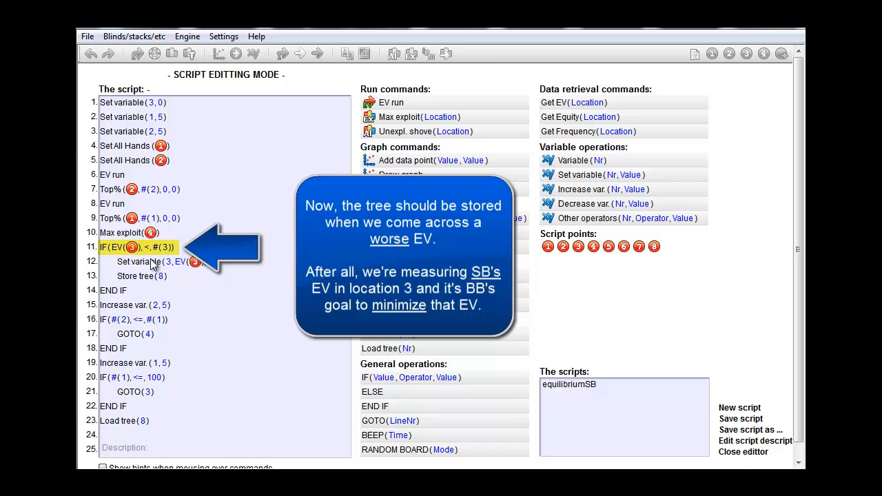
pyautogui.moveTo(289, 305)
pyautogui.write('999')
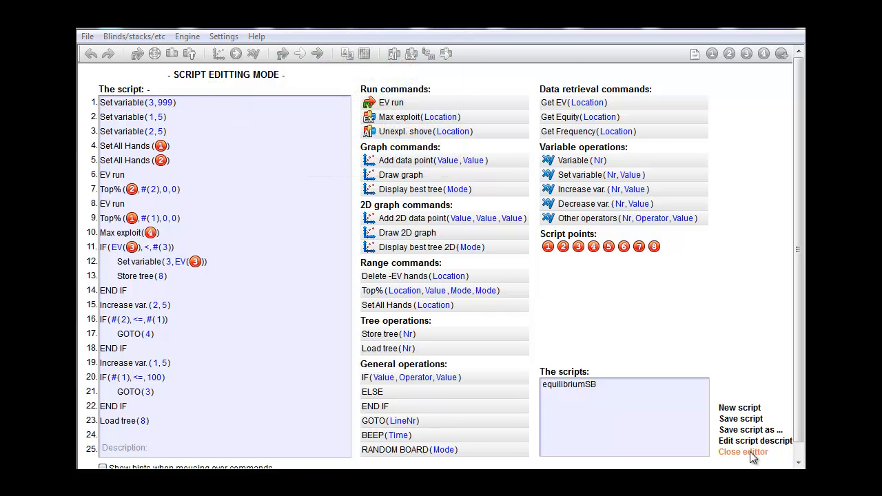
pyautogui.moveTo(744, 461)
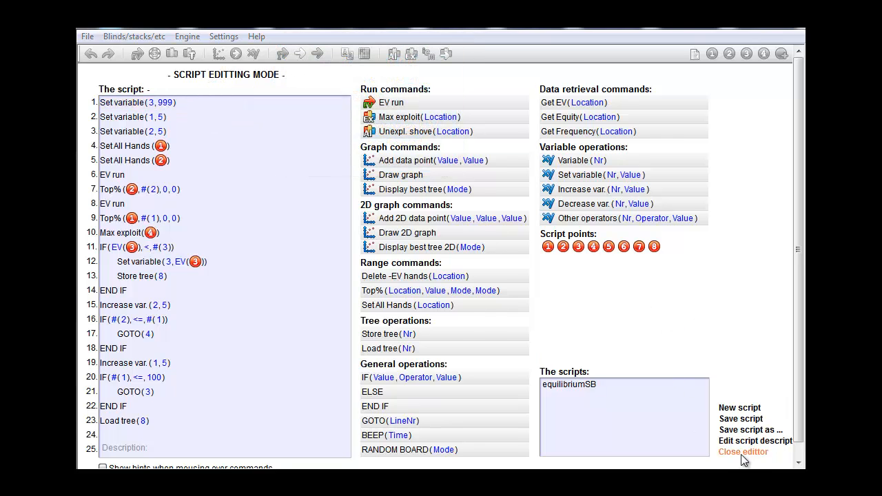
# Close the script editor to return to the game tree and rerun the script
pyautogui.click(743, 452)
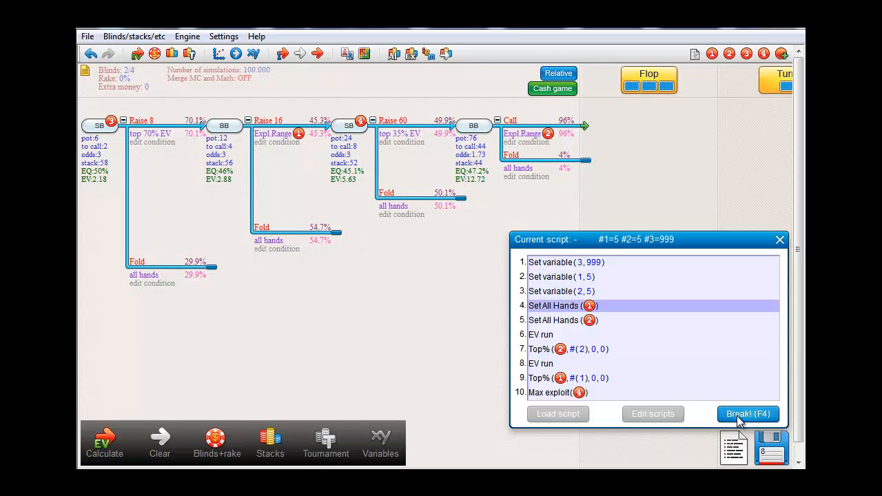